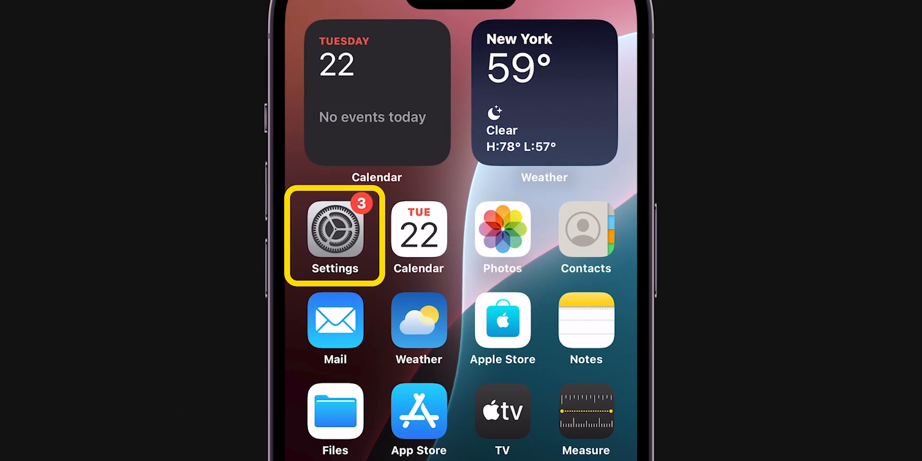
# Switch the VPN toggle off in Settings.
pyautogui.click(335, 230)
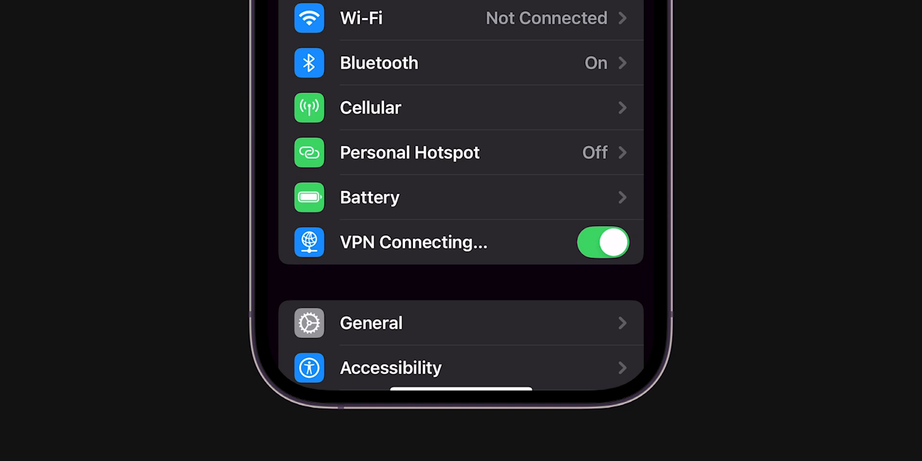
pyautogui.click(603, 243)
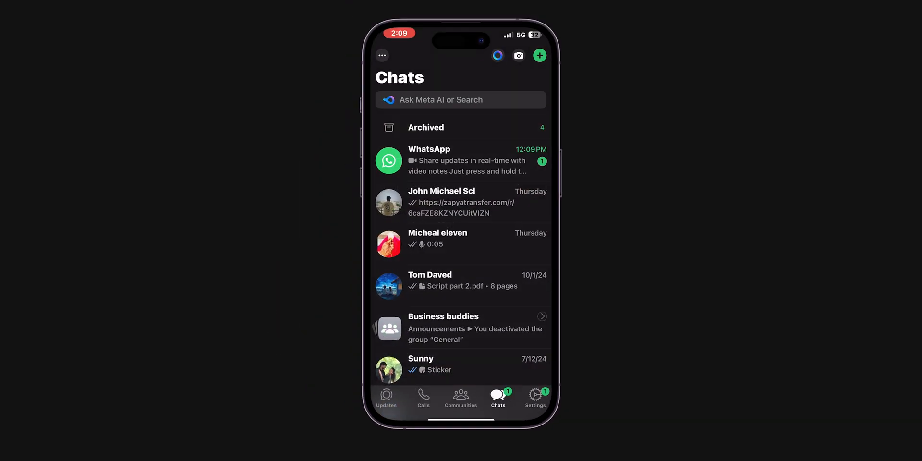
pyautogui.click(460, 201)
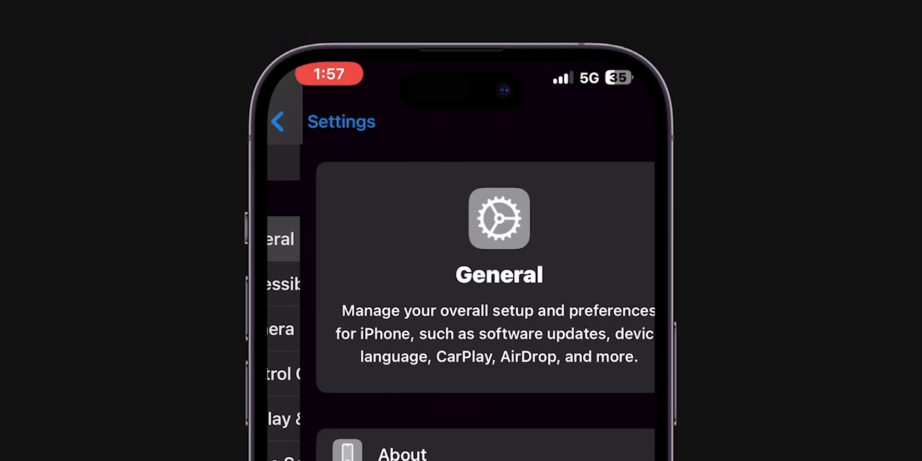
# Reset Network Settings under General > Transfer or Reset iPhone, confirming the reset.
pyautogui.scroll(-3)
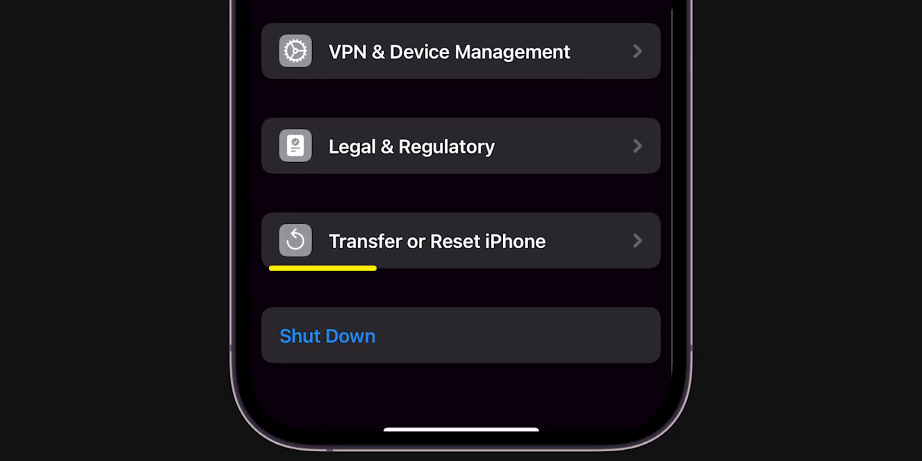
pyautogui.click(461, 240)
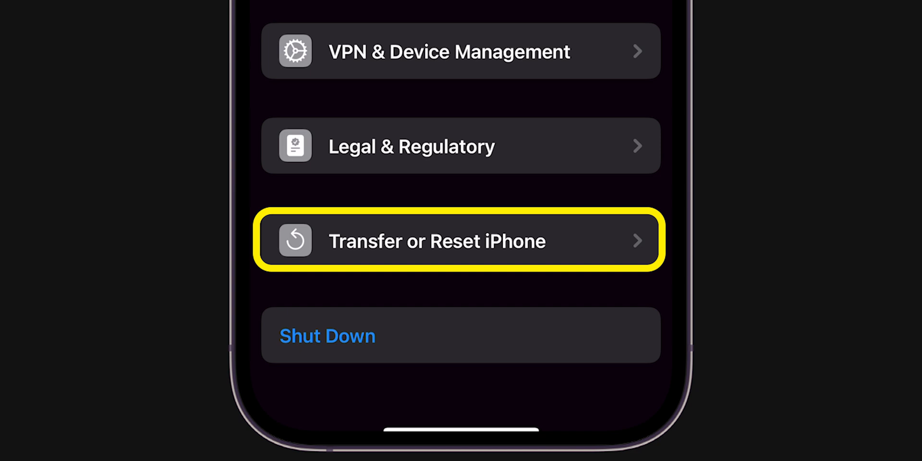
pyautogui.click(461, 240)
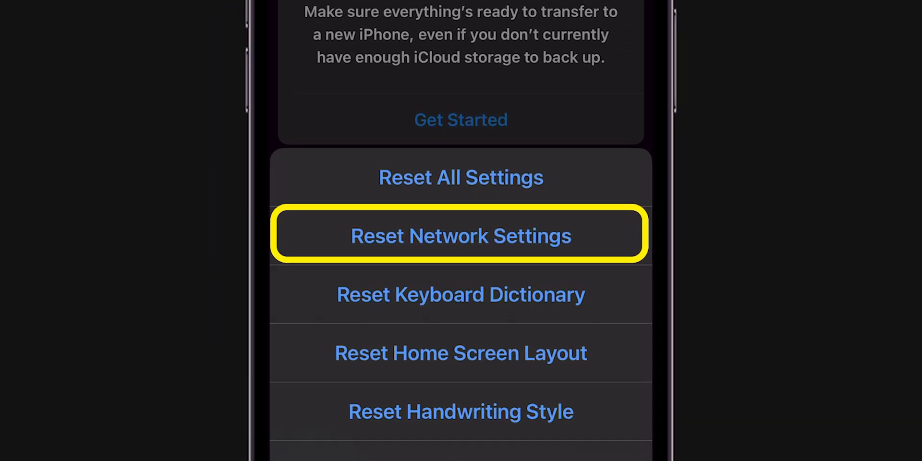
pyautogui.click(460, 236)
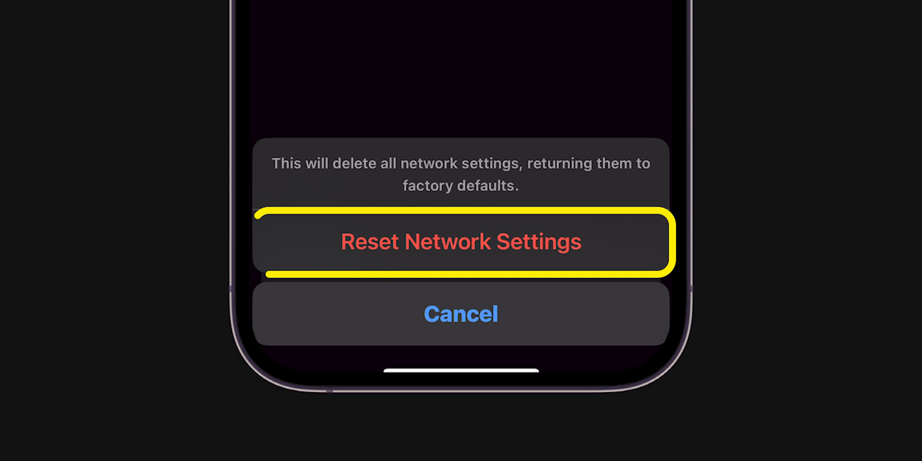
pyautogui.click(461, 242)
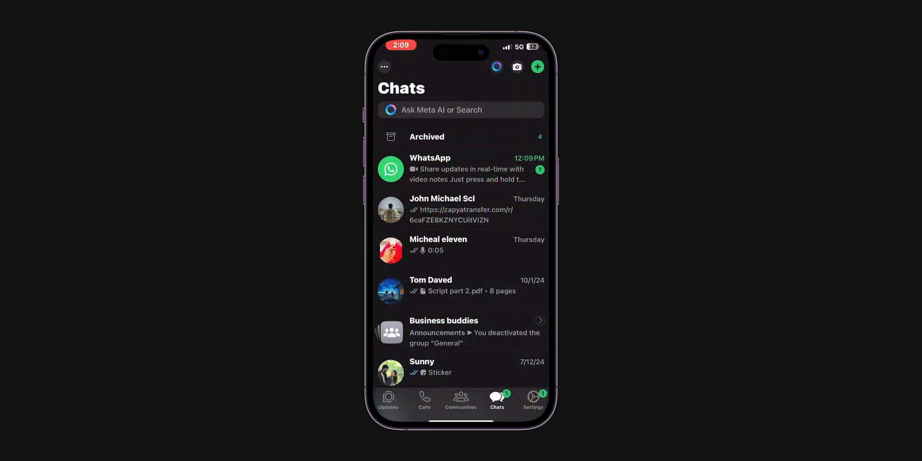
pyautogui.click(460, 210)
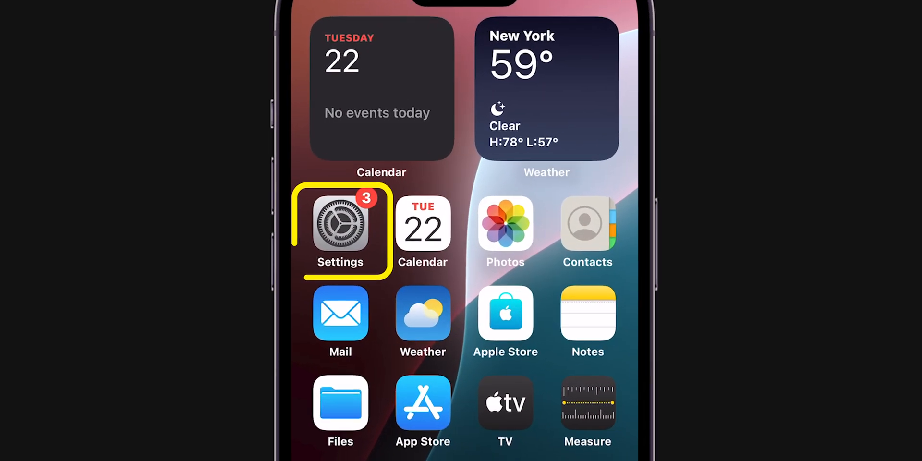
# Check General > Software Update, which shows iOS 18.1 is up to date.
pyautogui.click(340, 228)
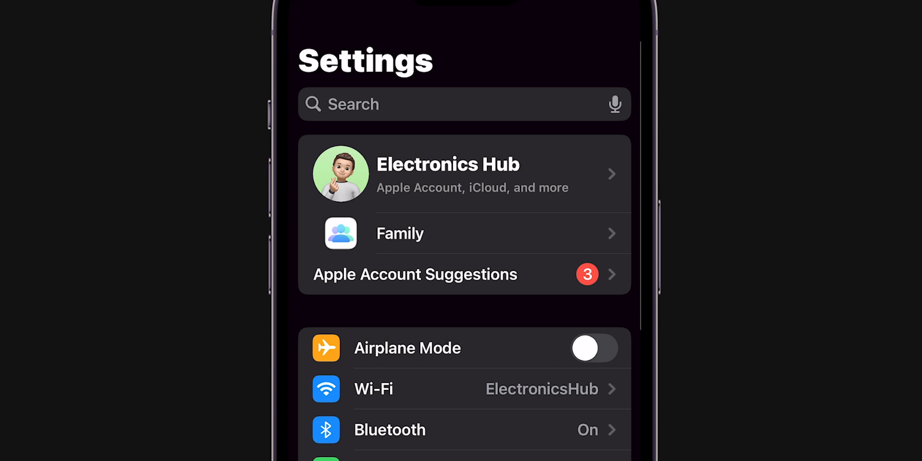
pyautogui.scroll(-3)
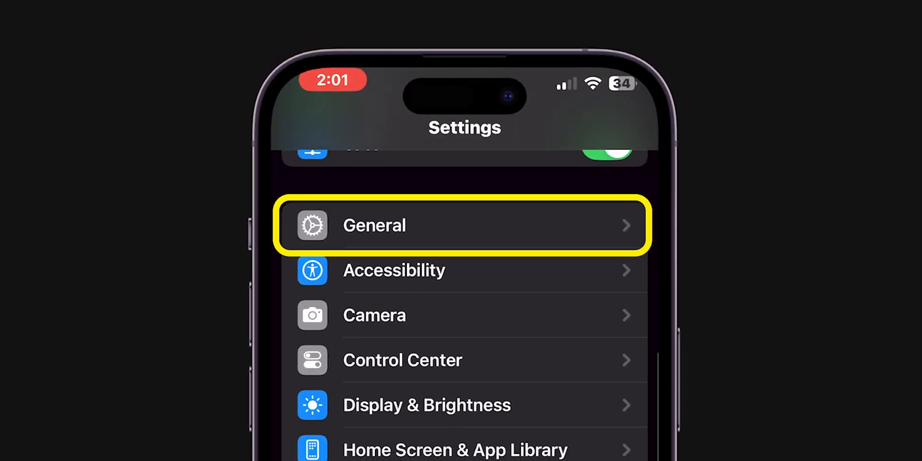
pyautogui.click(464, 226)
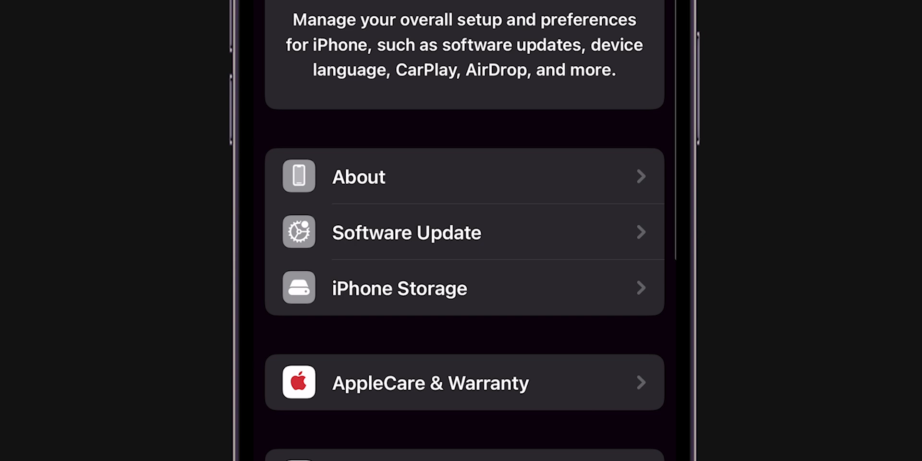
pyautogui.click(406, 233)
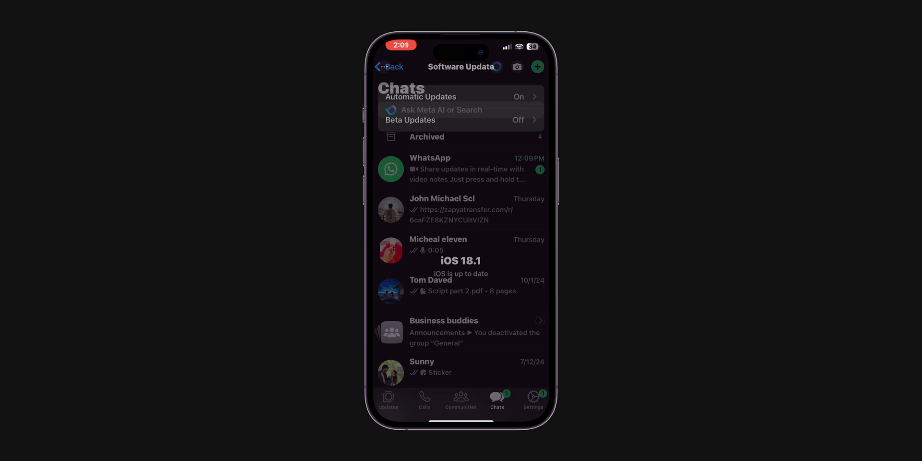
pyautogui.click(460, 210)
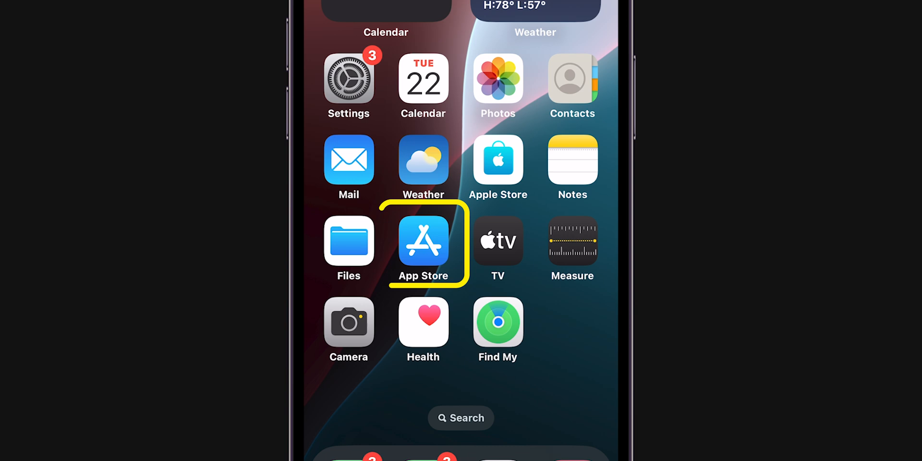
# Search the App Store for 'WhatsApp' and update WhatsApp Messenger.
pyautogui.click(423, 241)
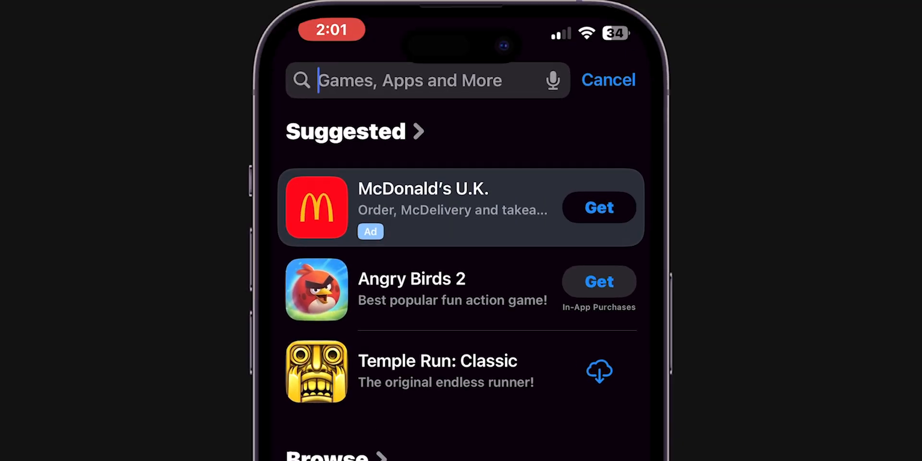
pyautogui.write('WhatsApp')
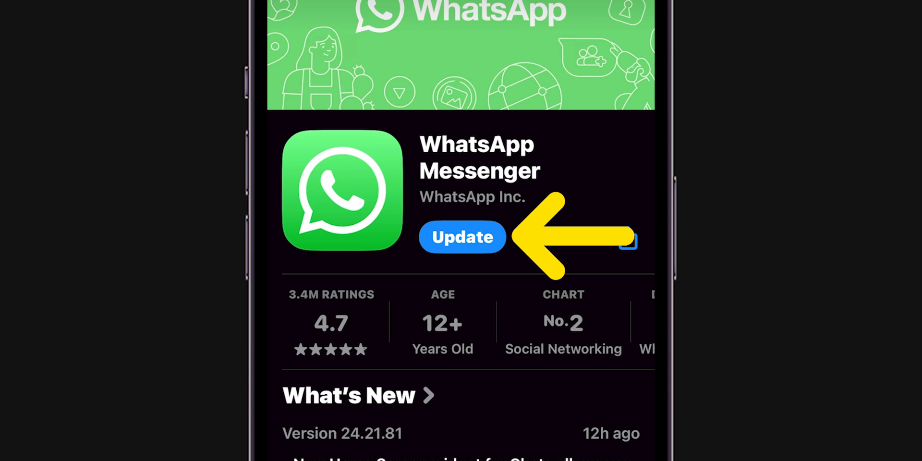
pyautogui.click(462, 237)
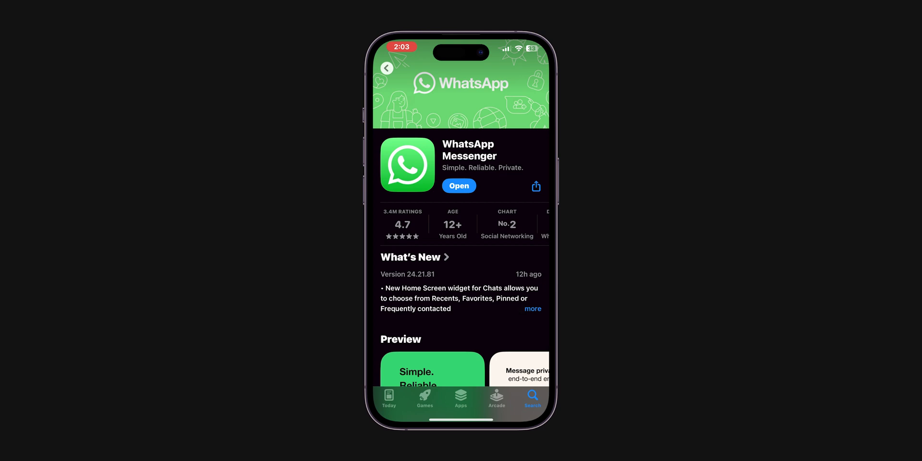
pyautogui.click(459, 185)
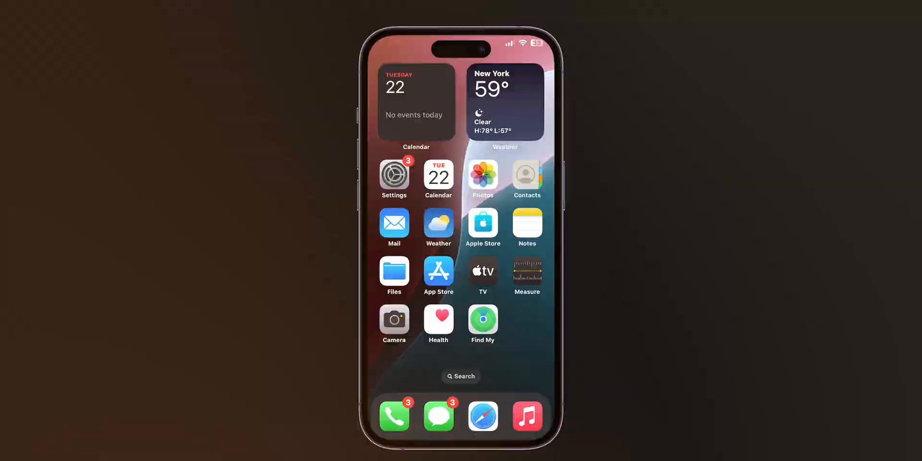
# Offload WhatsApp through General > iPhone Storage, keeping its documents and data.
pyautogui.click(394, 174)
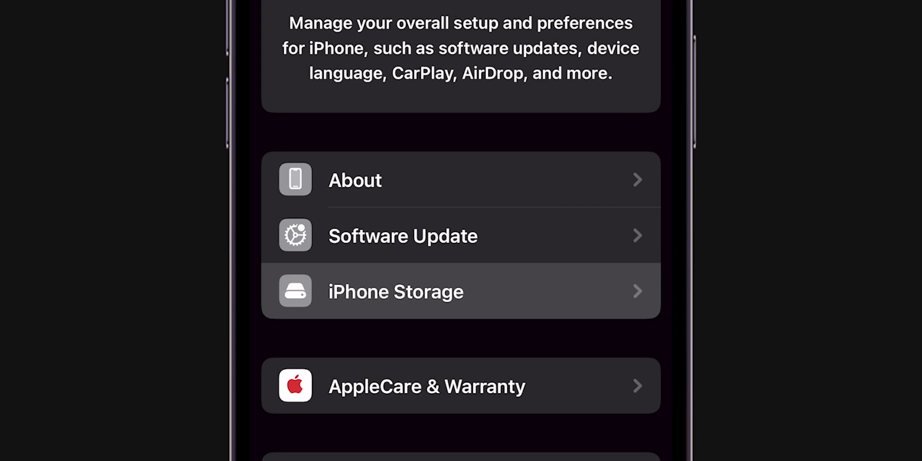
pyautogui.click(396, 292)
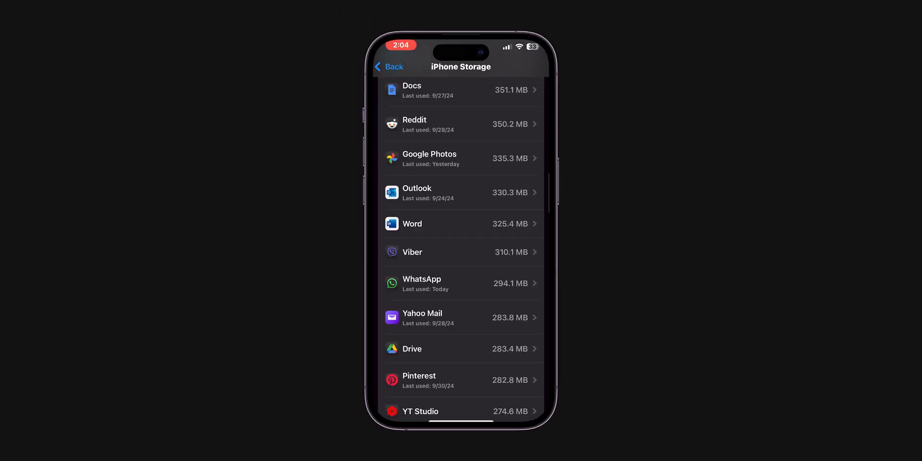
pyautogui.click(421, 278)
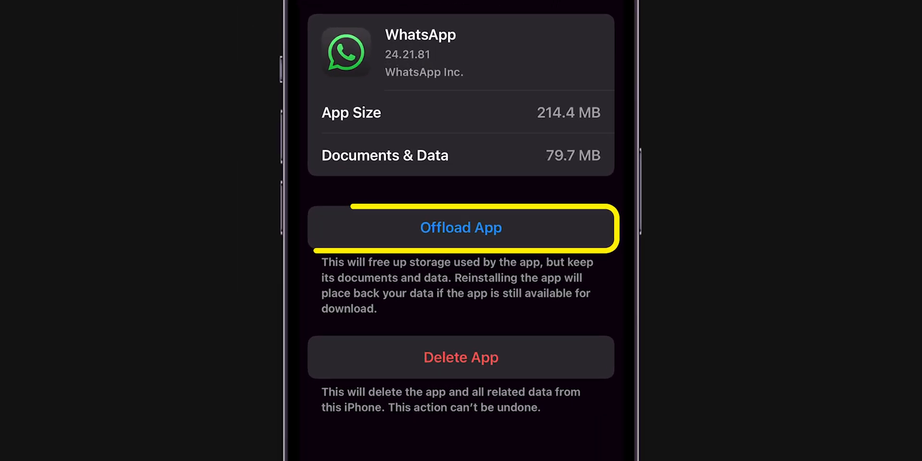
pyautogui.click(461, 228)
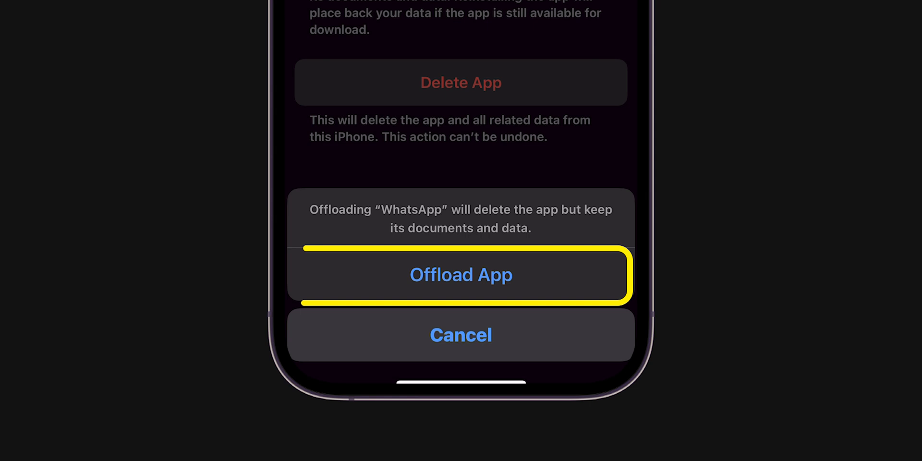